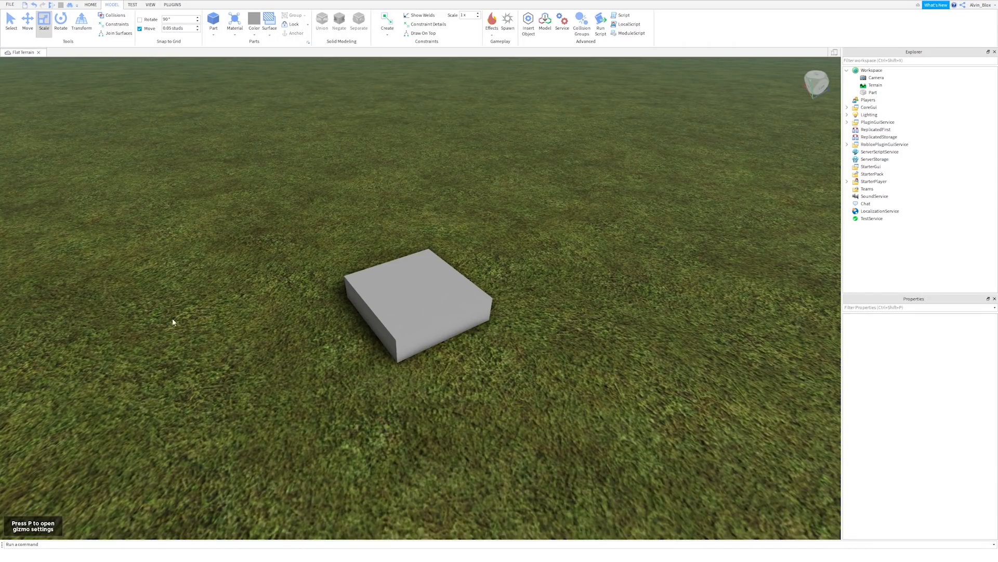
- Select the grey Part on the grass so it can get a blue glassy material
click(423, 299)
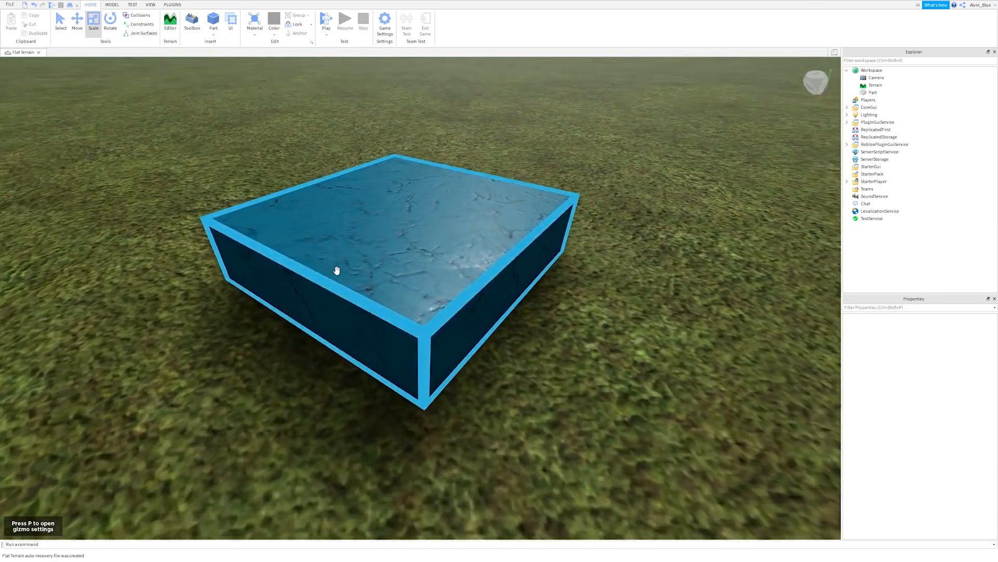
- Add a Script under ServerScriptService, opening it with its default Hello world line
click(880, 152)
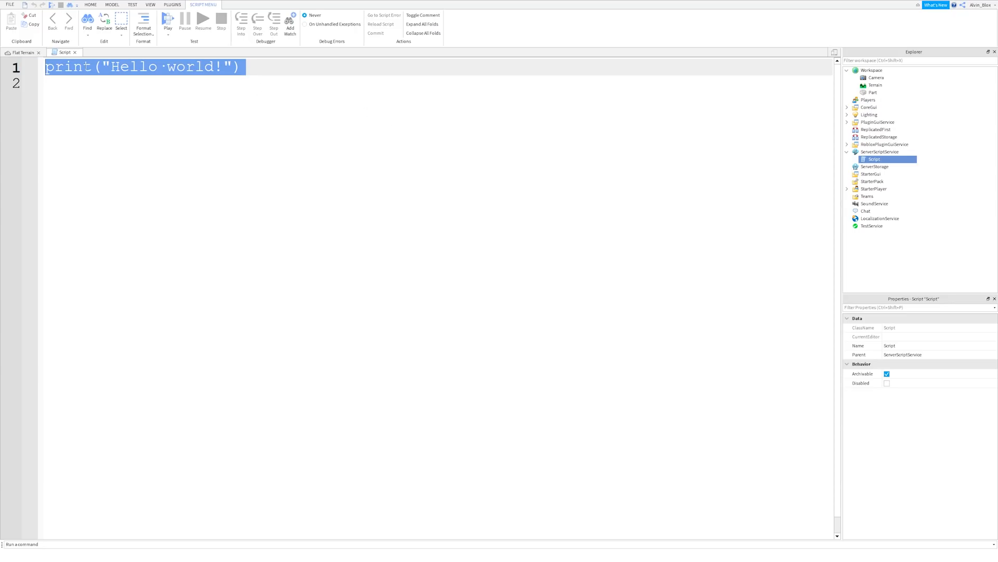
click(258, 67)
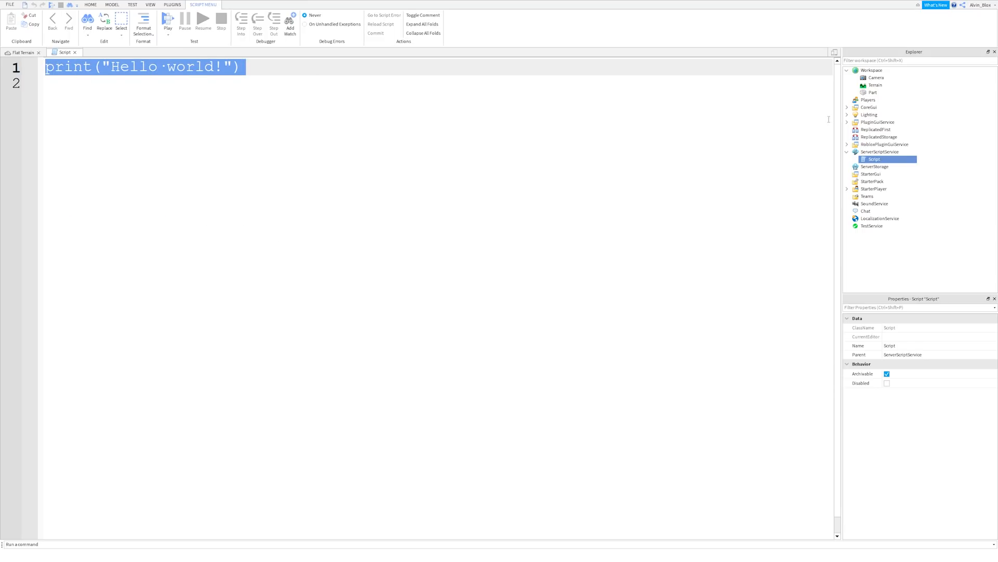
click(873, 91)
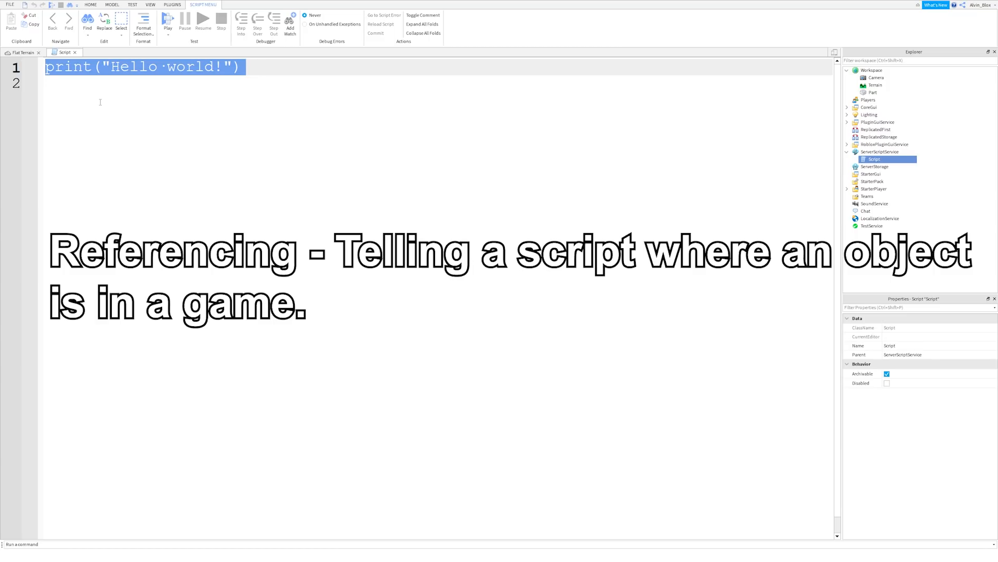
- Replace print("Hello world!") with just the word game on line 1
click(873, 92)
text(game)
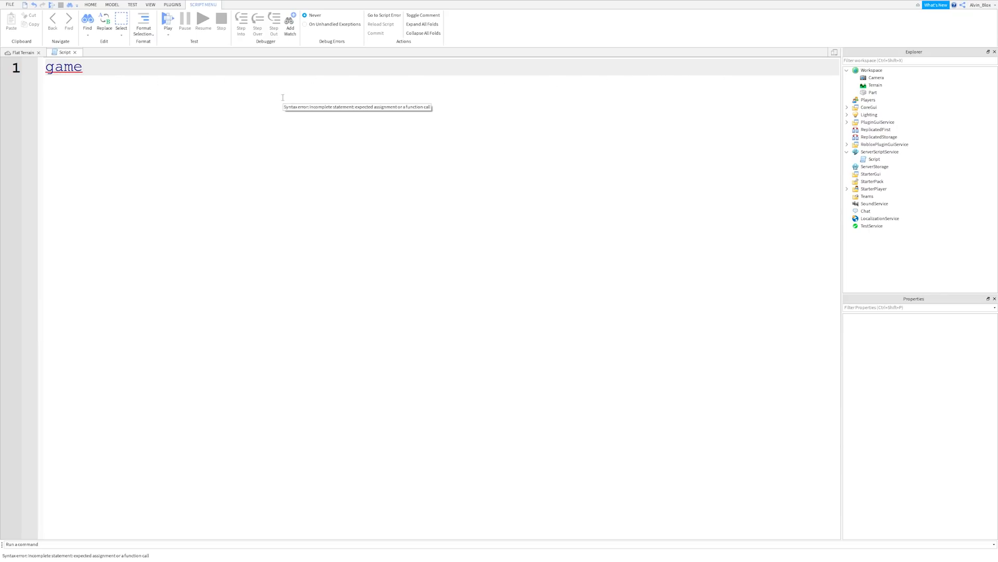
- Extend the script line to game.Workspace using the autocomplete suggestion
text(.)
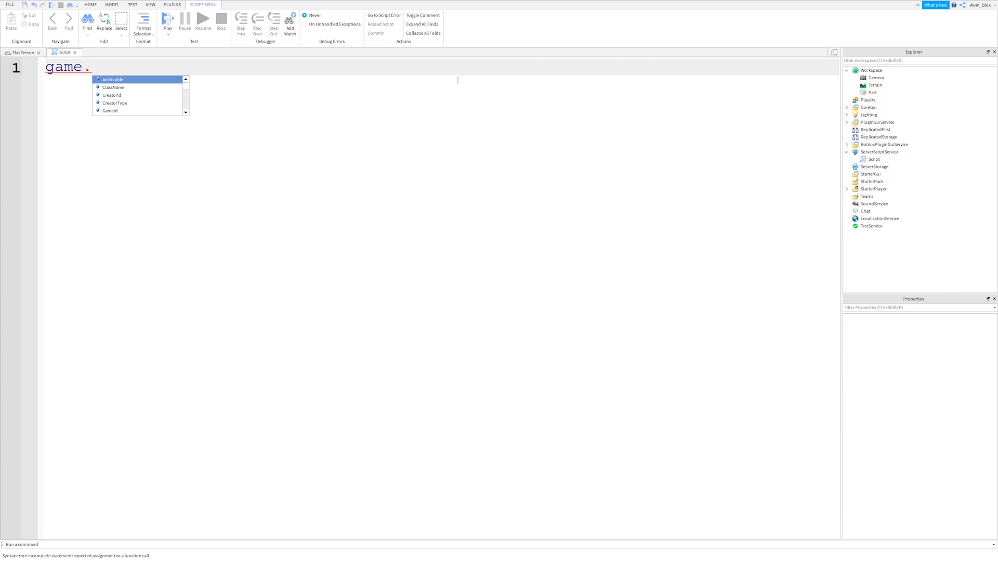
click(875, 159)
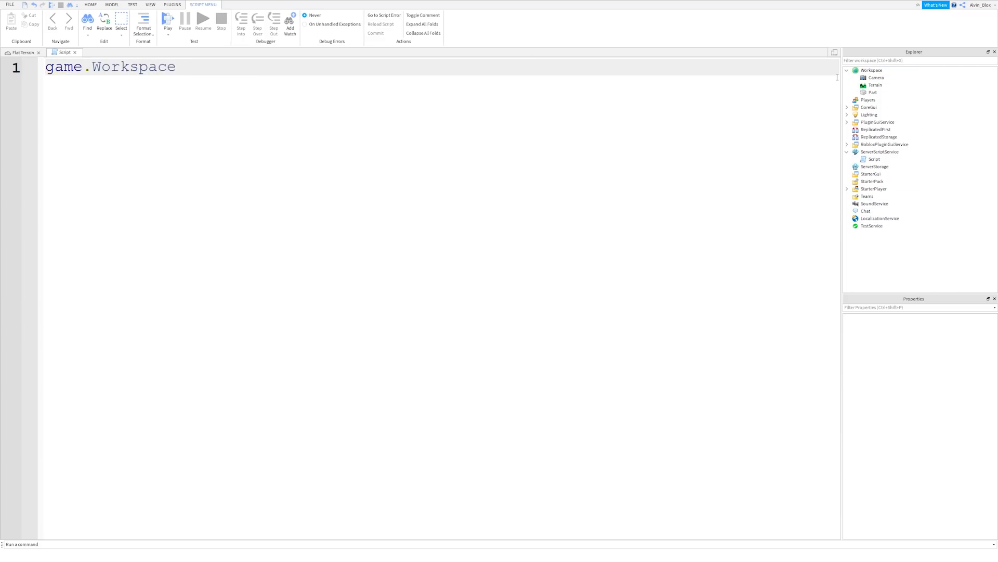
click(875, 77)
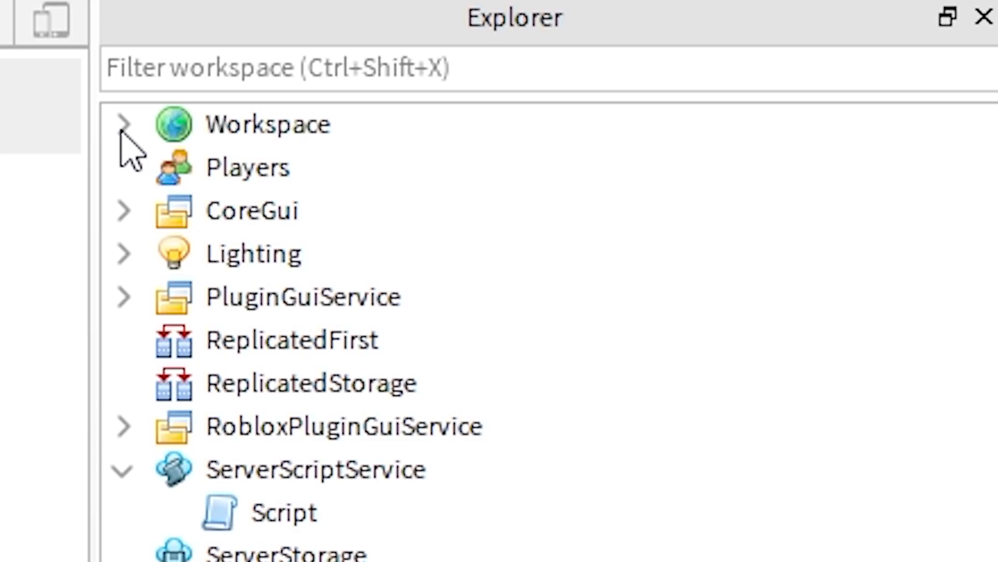
- Check Workspace in the Explorer and add a dot after game.Workspace
click(124, 124)
text(game.Workspace.)
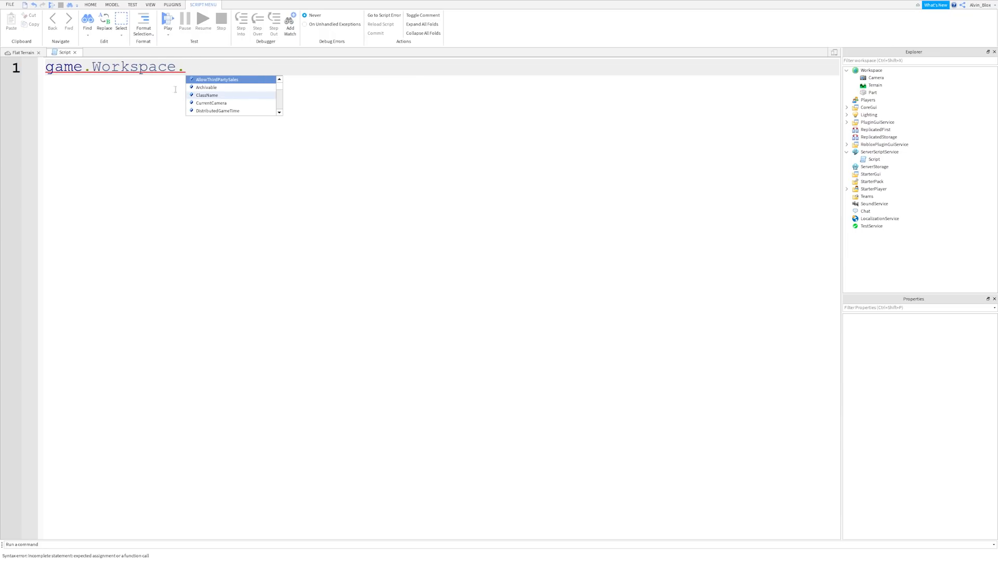
- Extend the reference to game.Workspace.Part.Transparency
text(Part.)
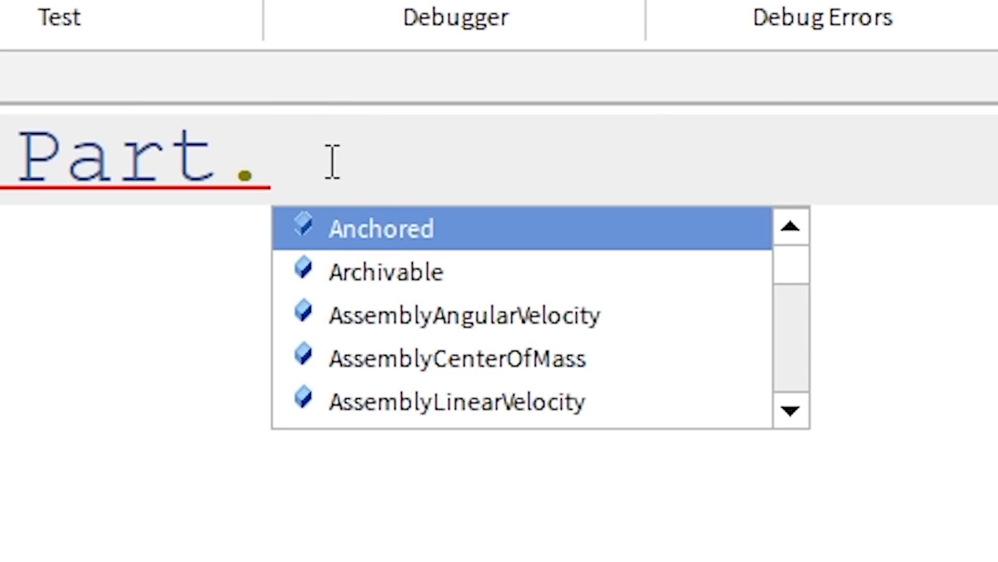
text(Transparency)
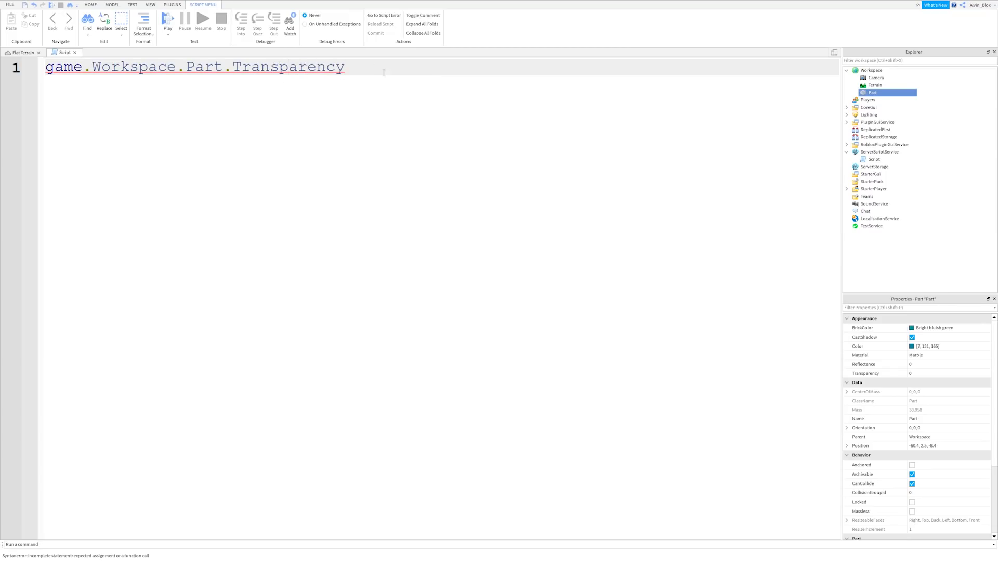
- Append = 1 so the line reads game.Workspace.Part.Transparency = 1
text(=)
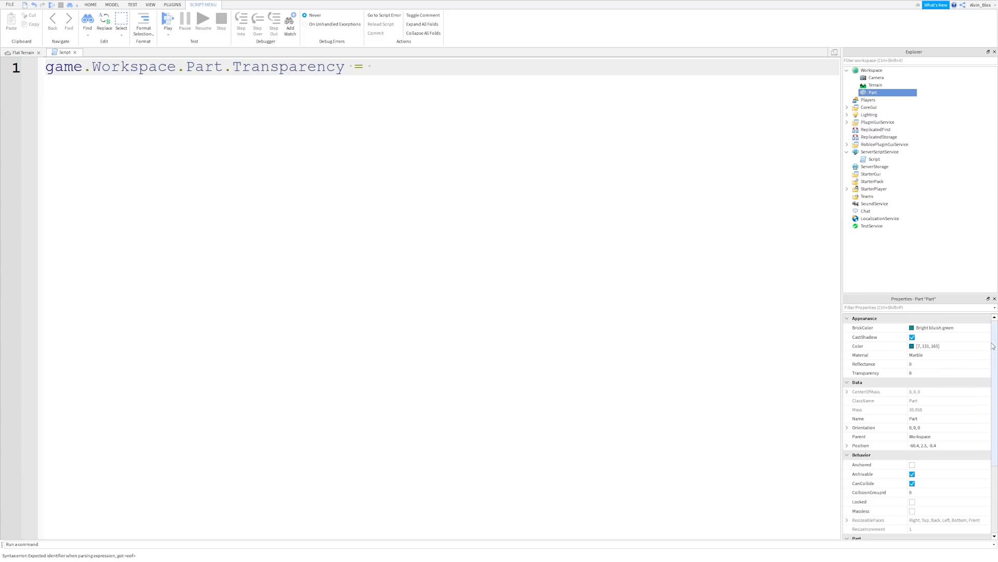
text(1)
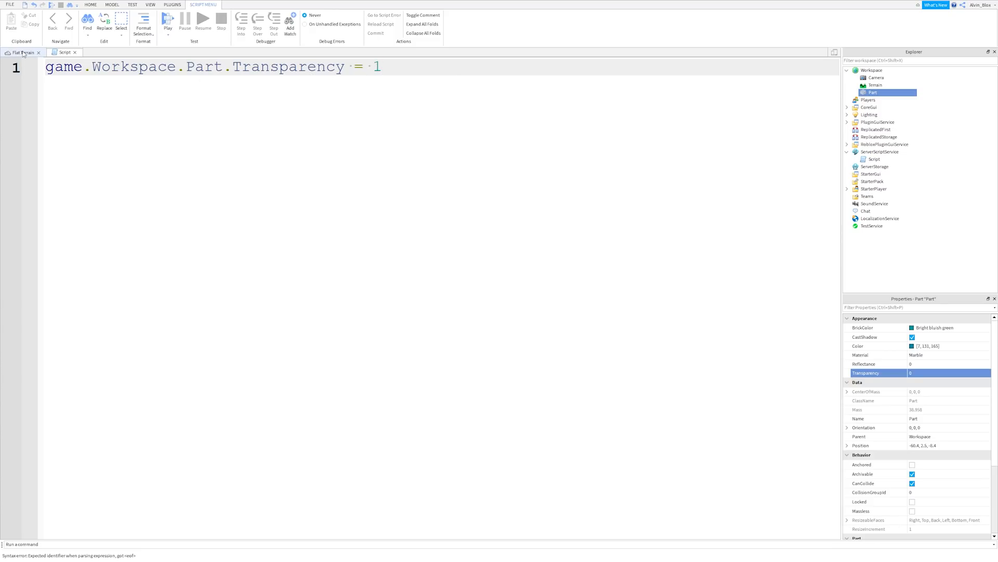
double_click(289, 66)
text(AlvinBlox)
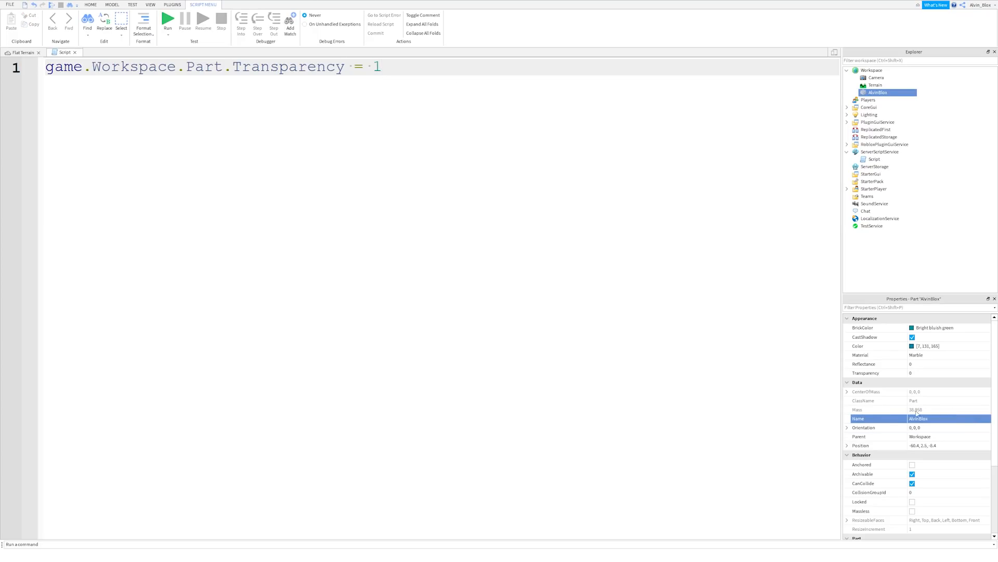
double_click(376, 66)
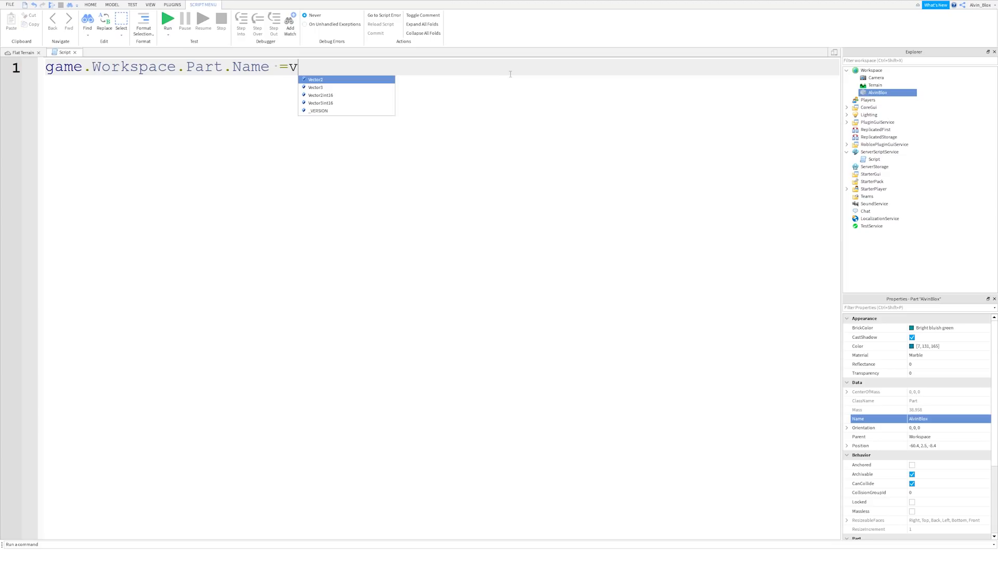
- Rewrite the line as game.Workspace.Part.Name = MyPart
text(MyPart)
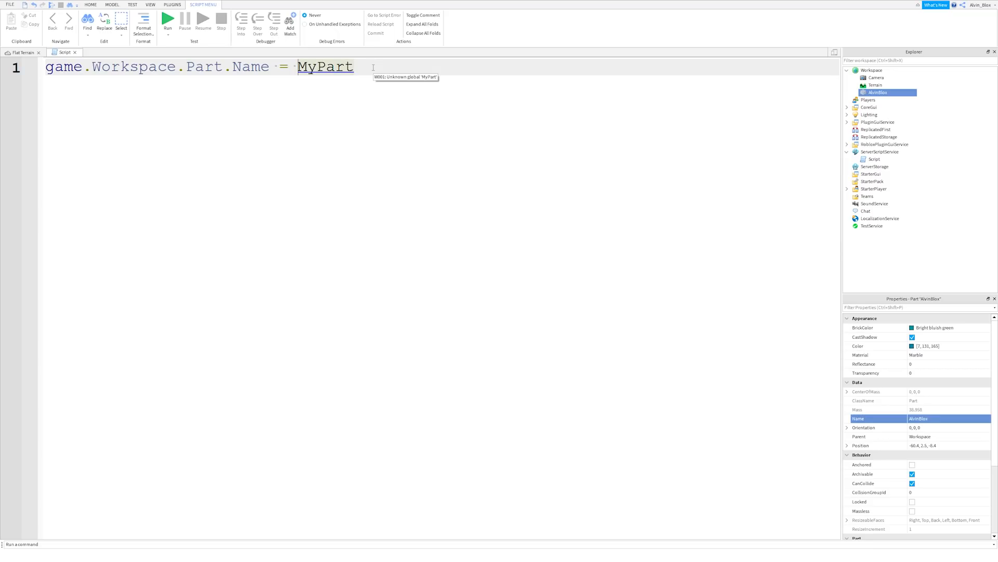
text(")
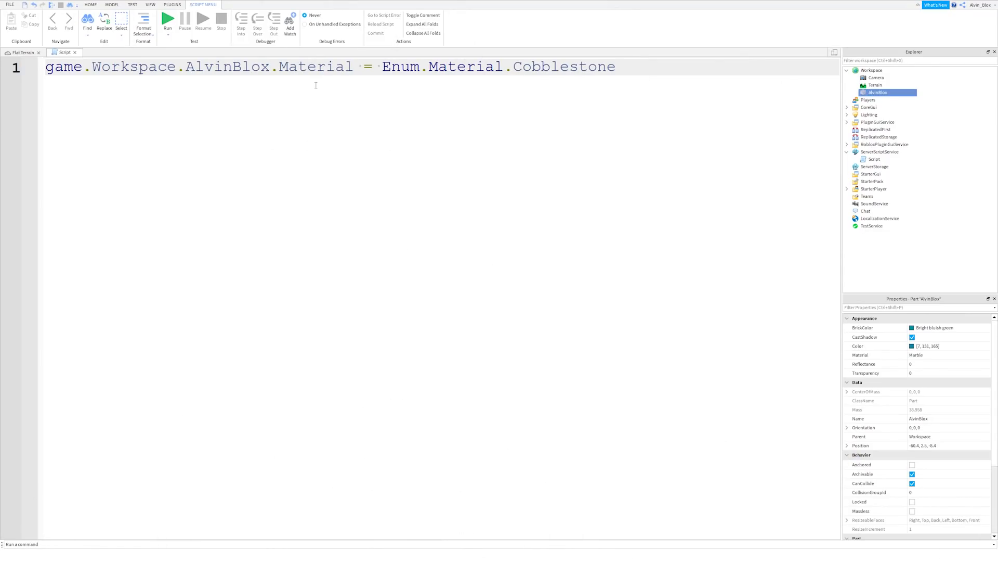
- Write game.Workspace.AlvinBlox.CanCollide = true on line 1
text(game.Workspace.AlvinBlox.CanCollide = true)
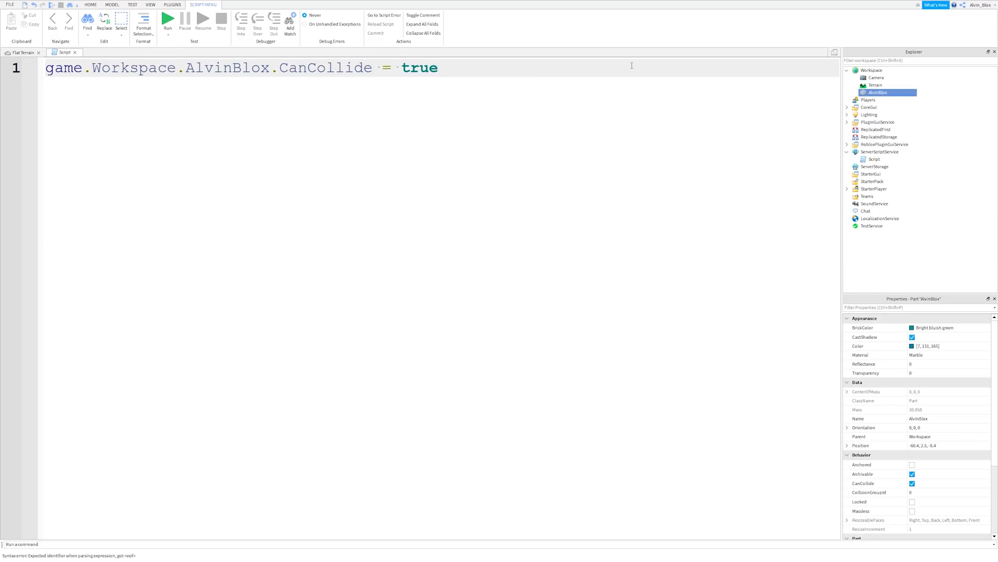